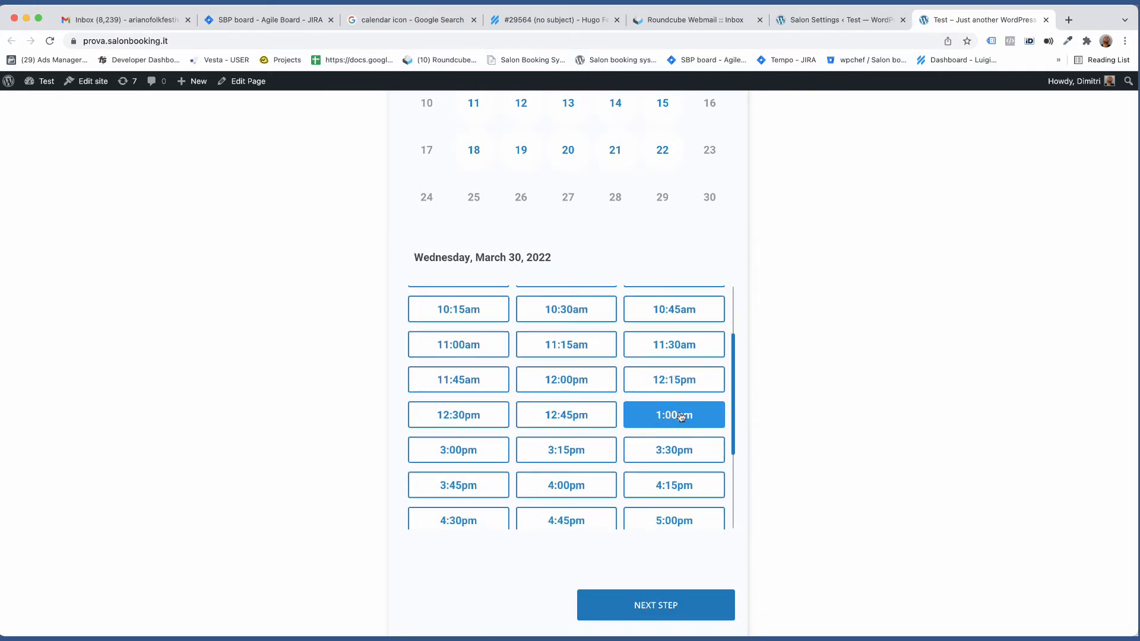
Step: Advance the booking calendar to April 2022 and scroll to its time slots
{"action": "scroll", "scroll_direction": "down", "scroll_amount": 3}
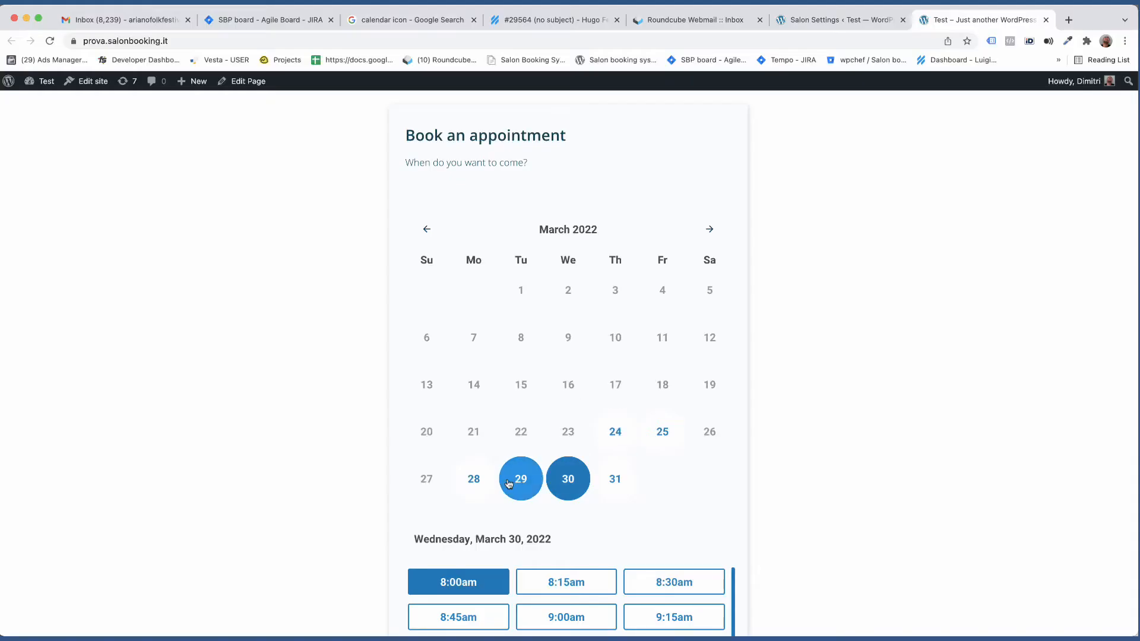
{"action": "left_click", "coordinate": [709, 230]}
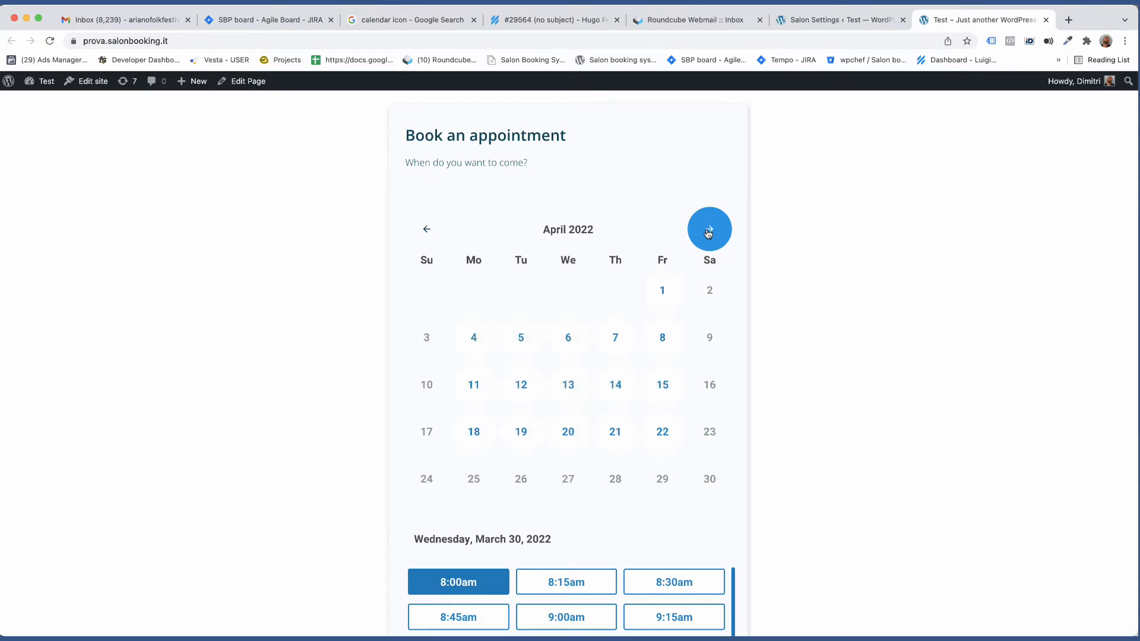
{"action": "left_click", "coordinate": [662, 337]}
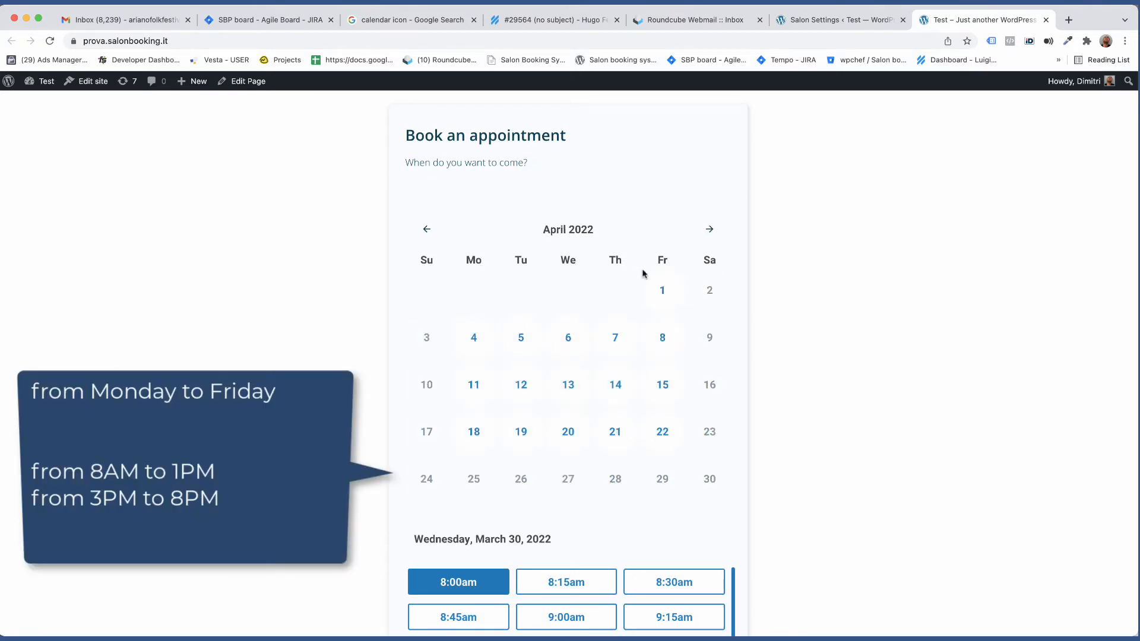
{"action": "scroll", "scroll_direction": "down", "scroll_amount": 3}
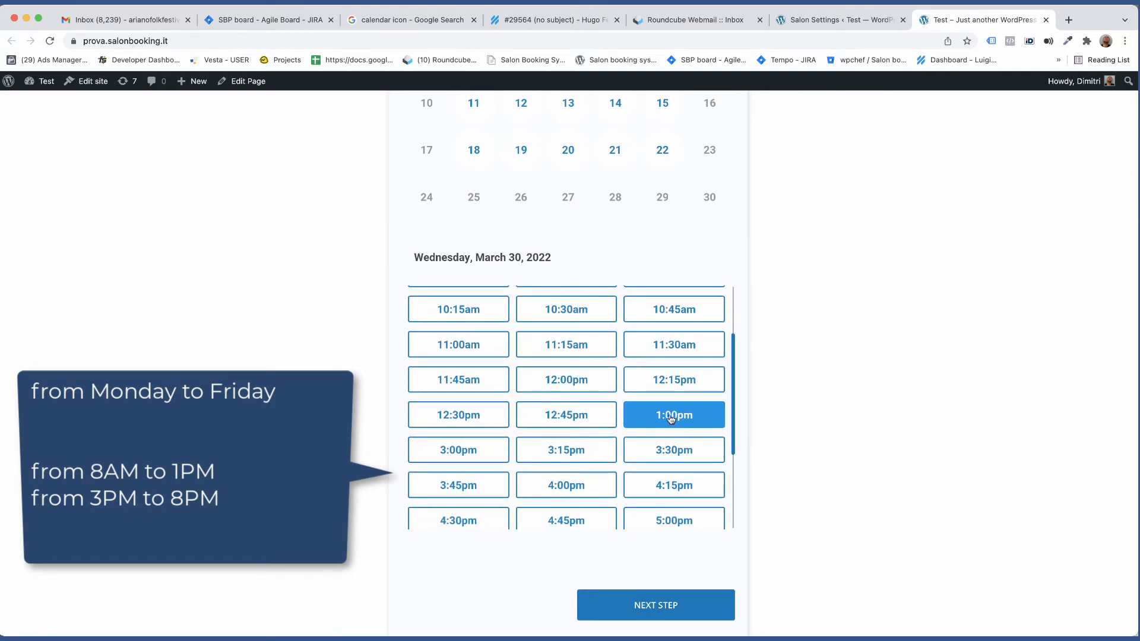
{"action": "scroll", "scroll_direction": "down", "scroll_amount": 3}
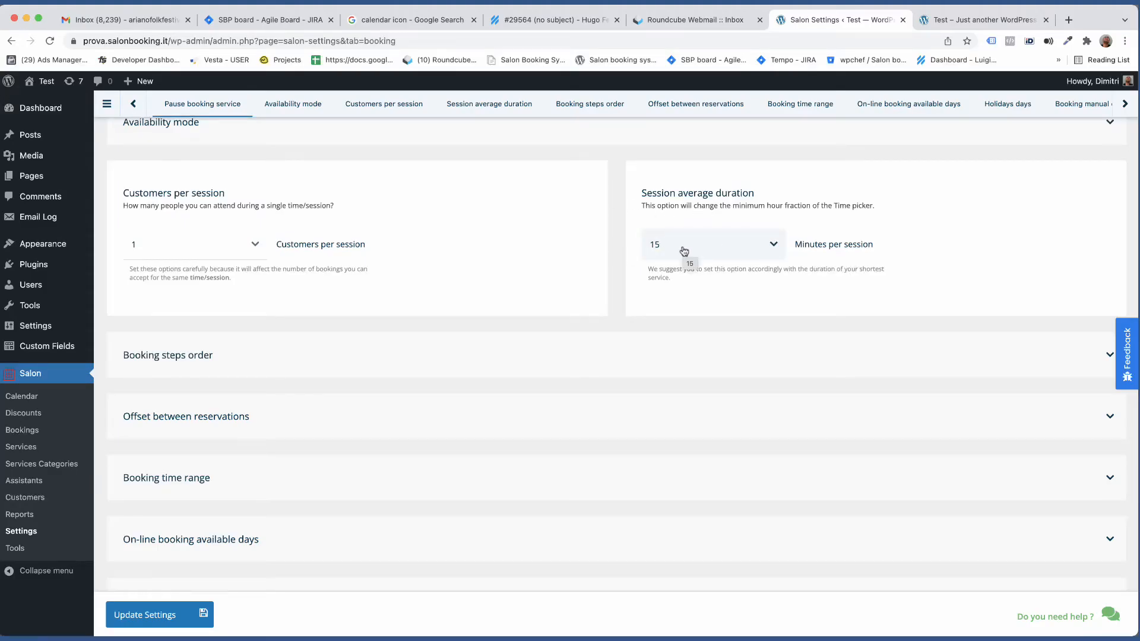
Step: Expand 'On-line booking available days' to reveal Rule 1's weekday shifts 8:00–13:00 and 15:00–20:00
{"action": "scroll", "scroll_direction": "down", "scroll_amount": 3}
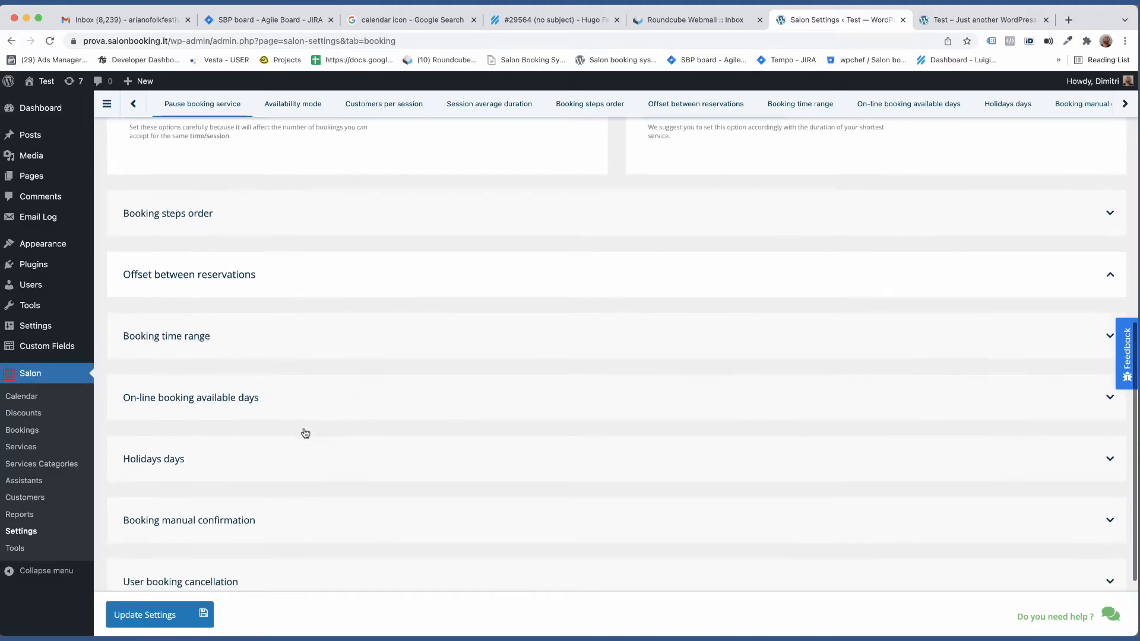
{"action": "left_click", "coordinate": [190, 398]}
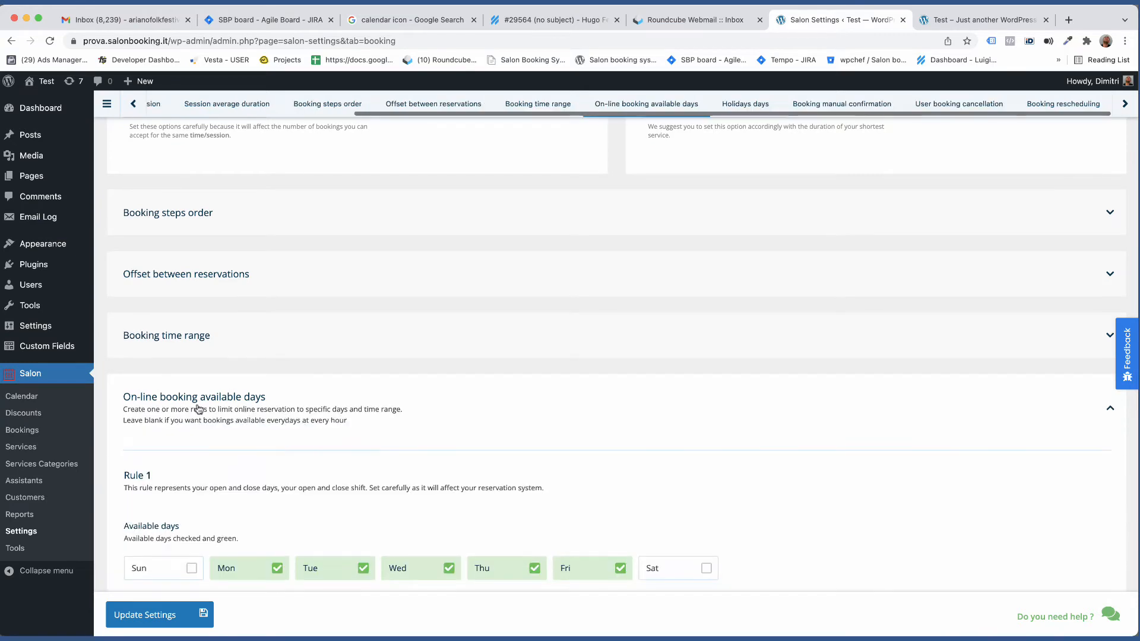
{"action": "scroll", "scroll_direction": "down", "scroll_amount": 3}
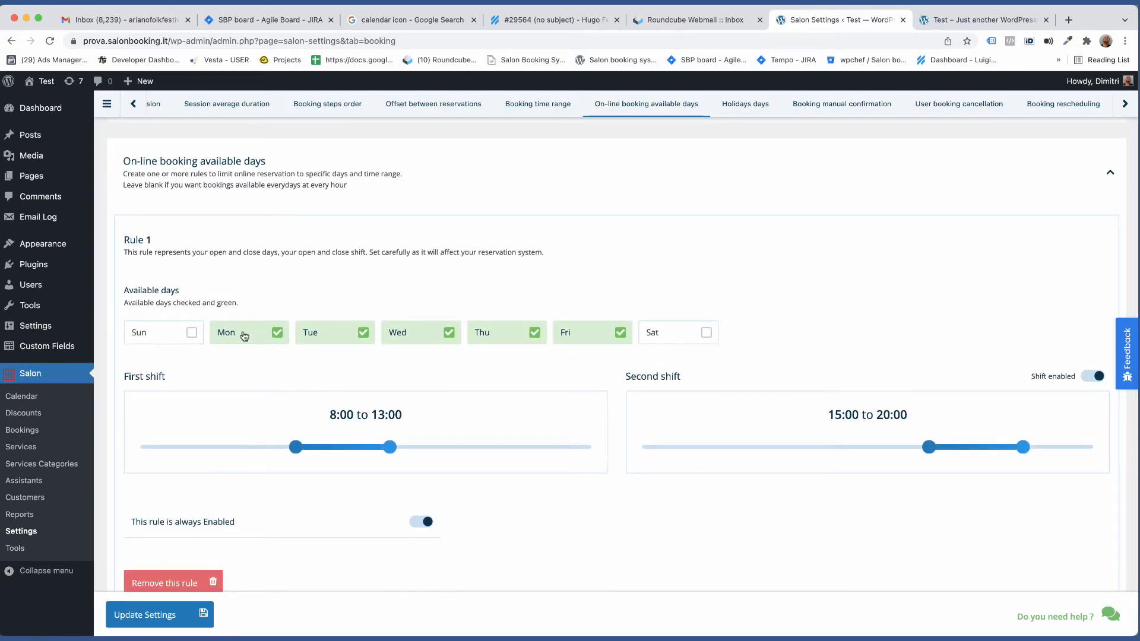
{"action": "mouse_move", "coordinate": [398, 386]}
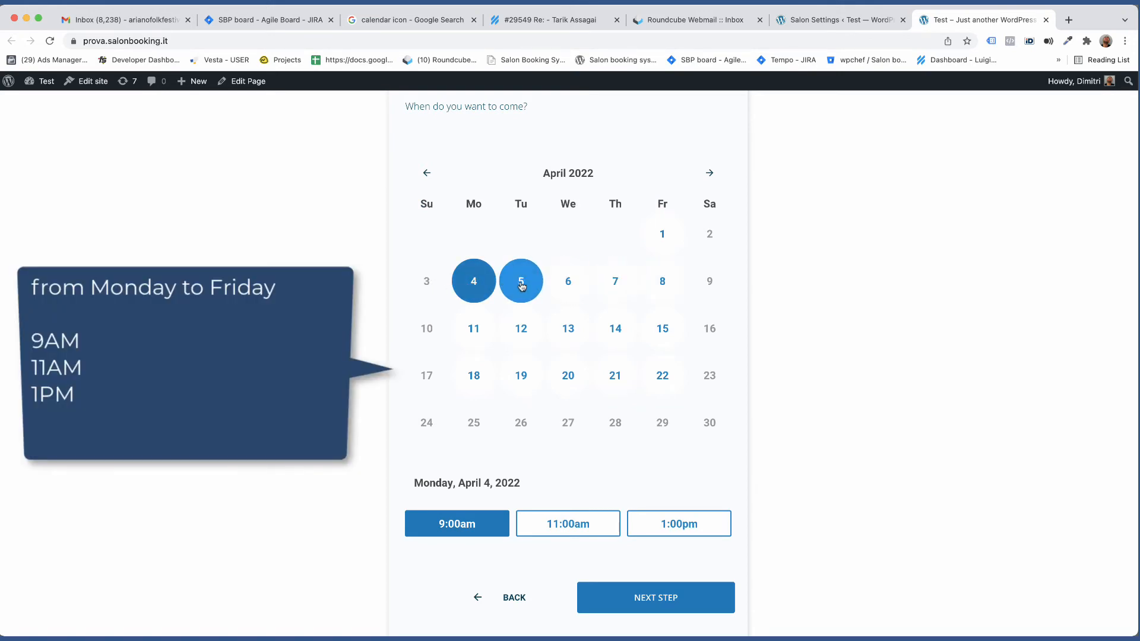
{"action": "scroll", "scroll_direction": "down", "scroll_amount": 3}
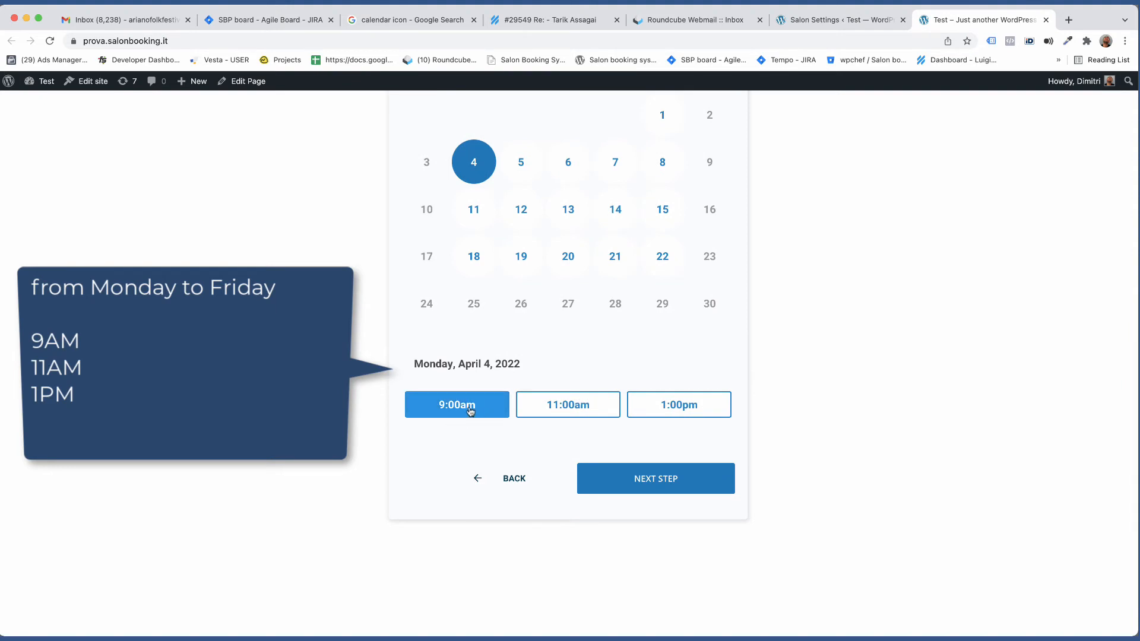
{"action": "left_click", "coordinate": [678, 404]}
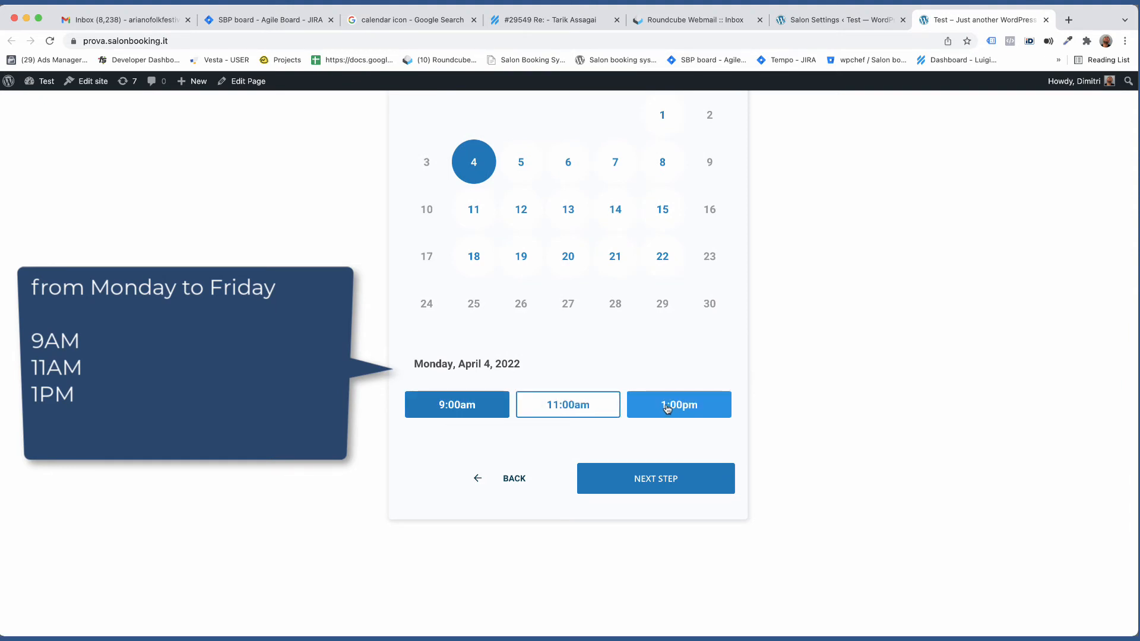
{"action": "left_click", "coordinate": [567, 404]}
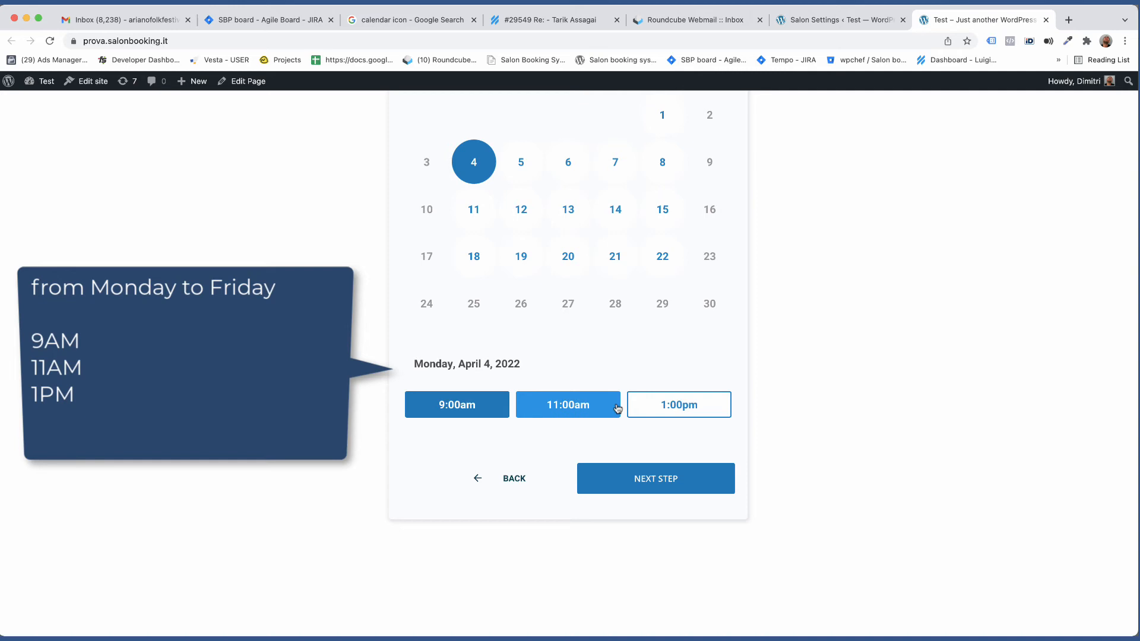
{"action": "left_click", "coordinate": [457, 404]}
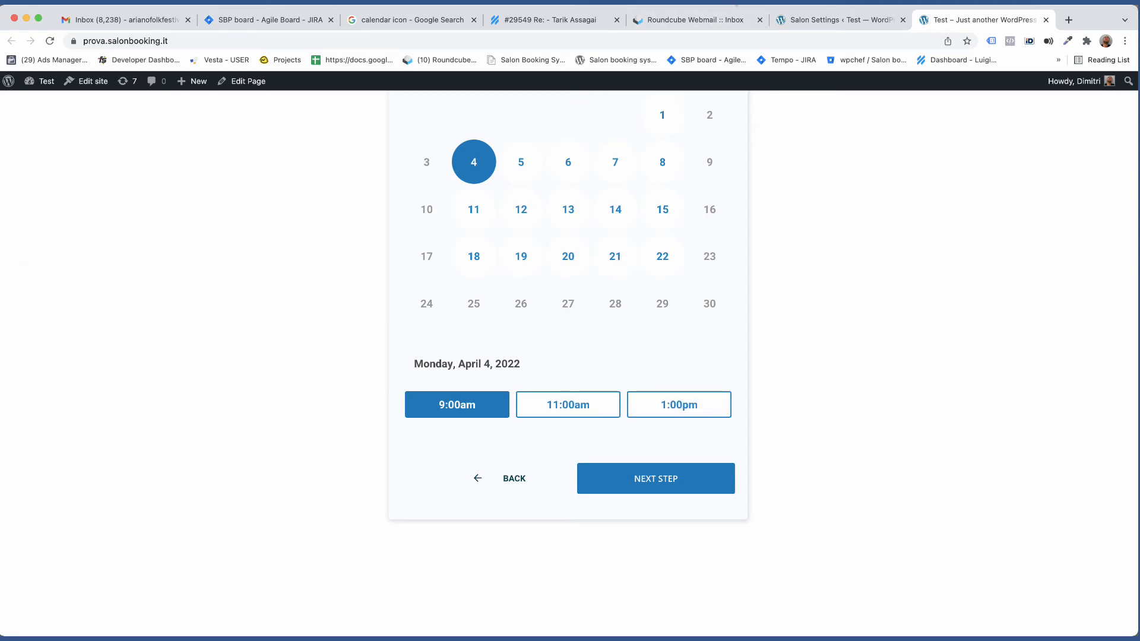
{"action": "left_click", "coordinate": [836, 19]}
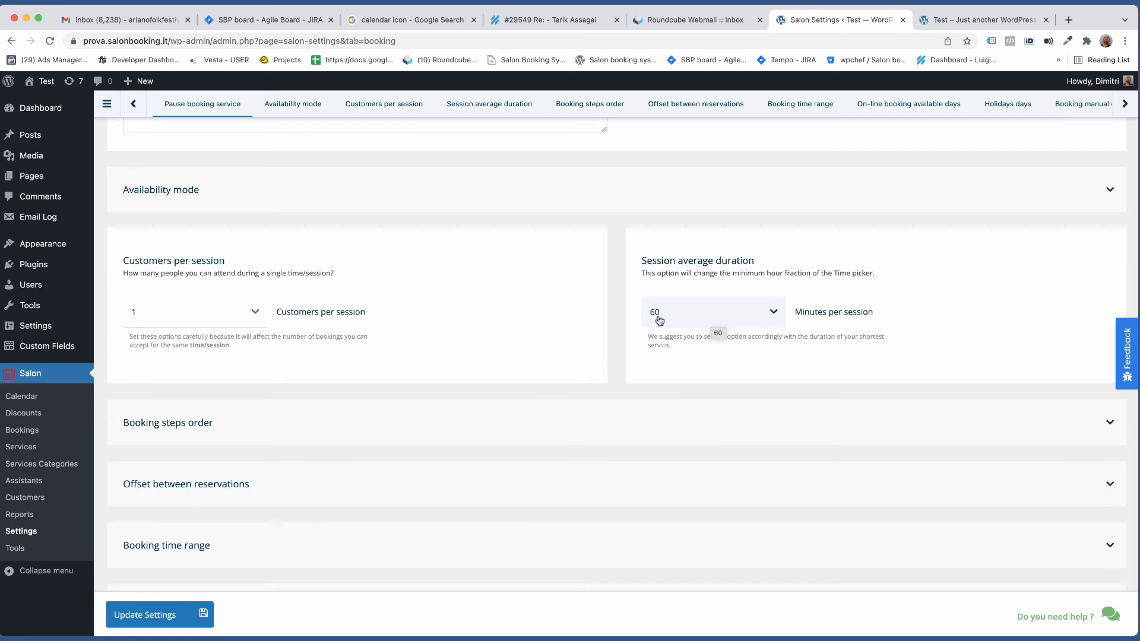
{"action": "scroll", "scroll_direction": "down", "scroll_amount": 3}
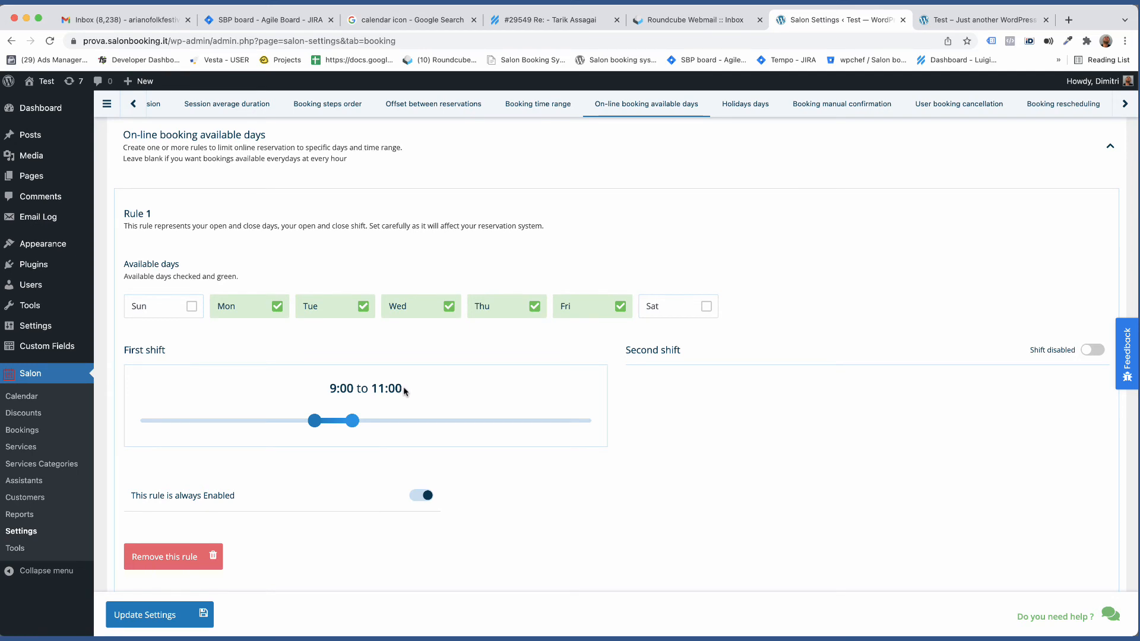
{"action": "scroll", "scroll_direction": "down", "scroll_amount": 3}
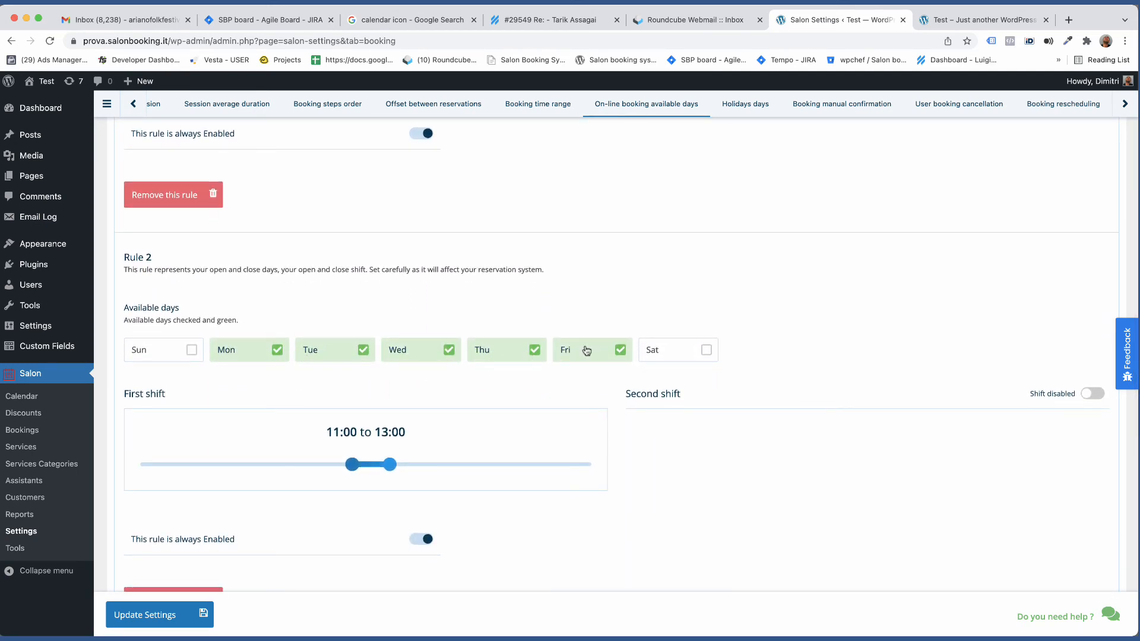
{"action": "left_click", "coordinate": [617, 350]}
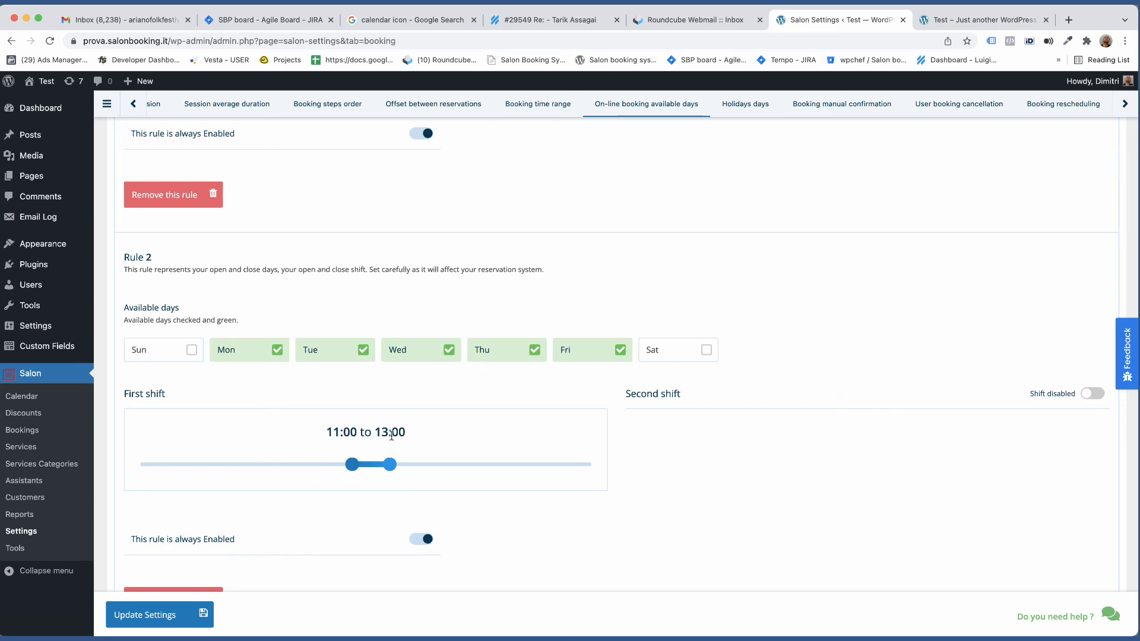
{"action": "scroll", "scroll_direction": "down", "scroll_amount": 3}
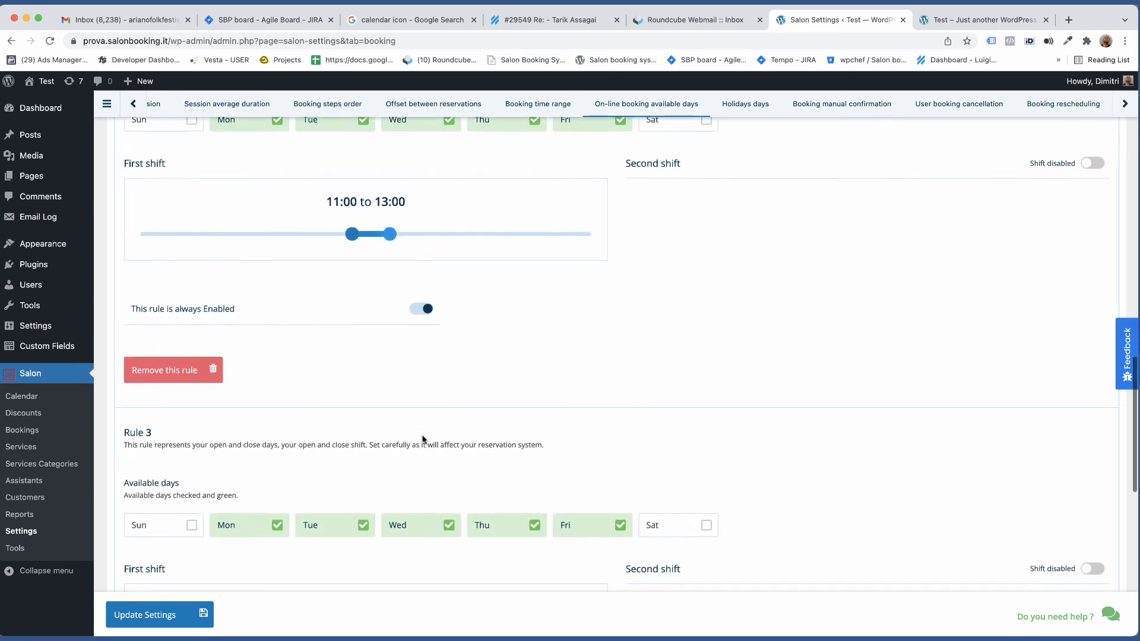
{"action": "scroll", "scroll_direction": "down", "scroll_amount": 3}
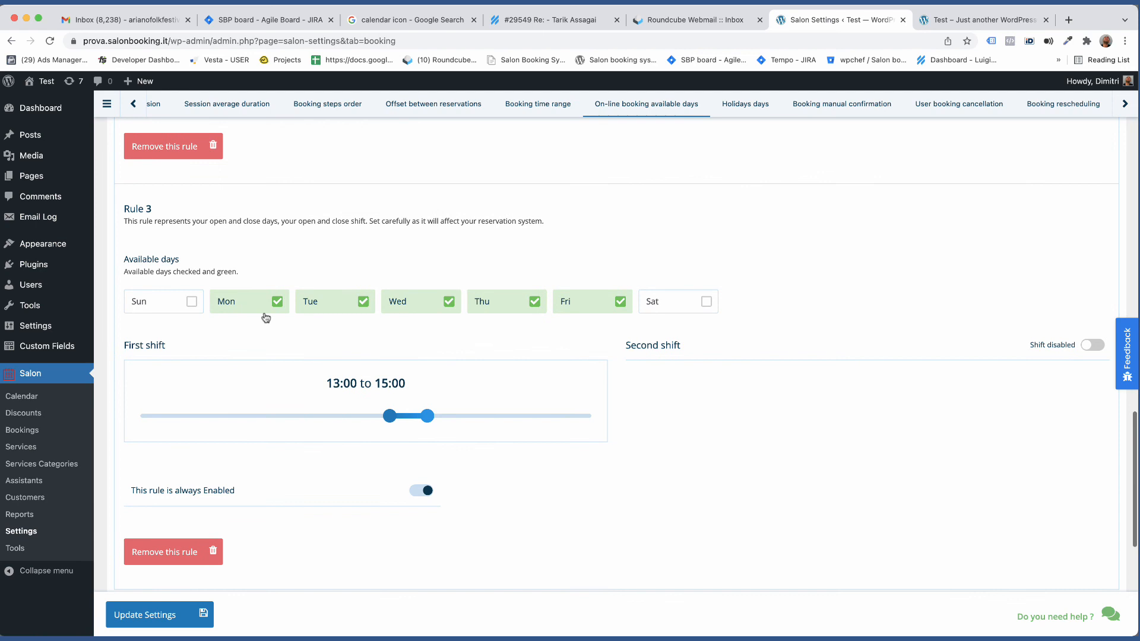
{"action": "mouse_move", "coordinate": [372, 375]}
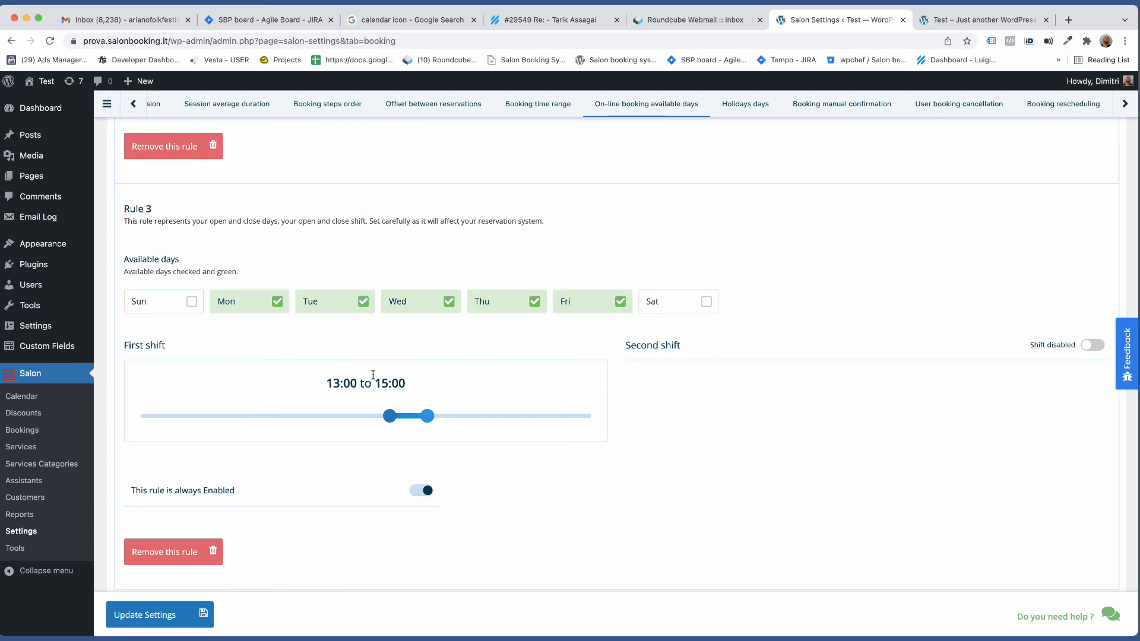